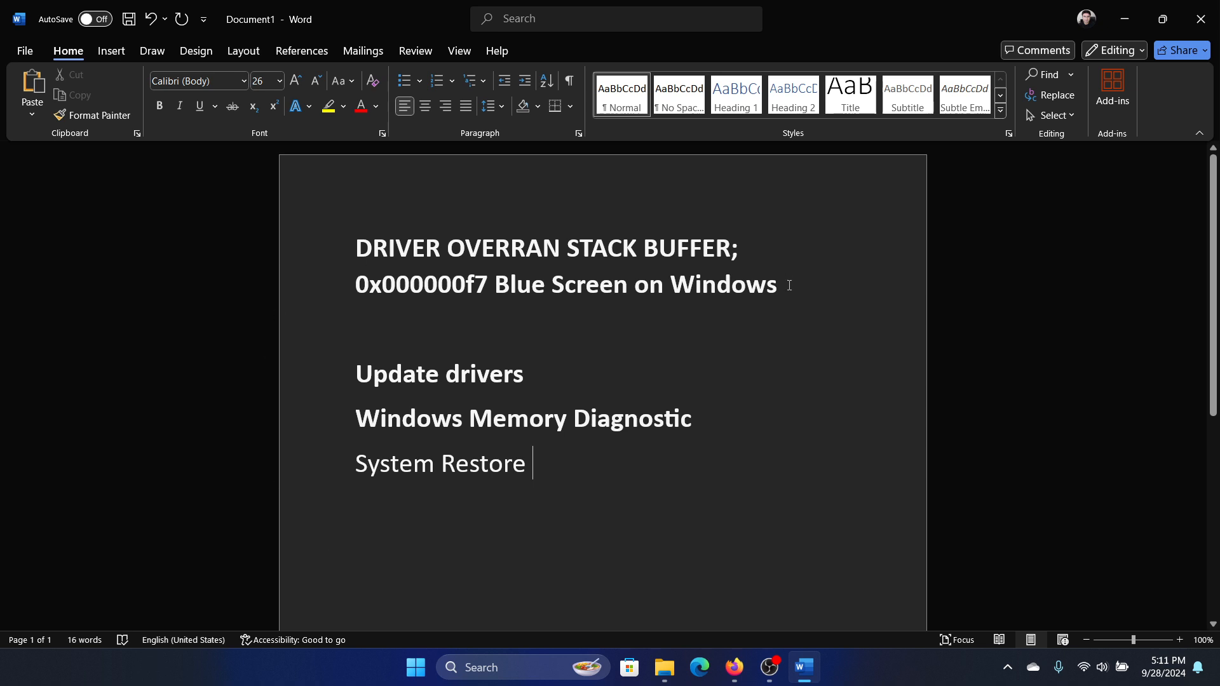
pyautogui.moveTo(638, 556)
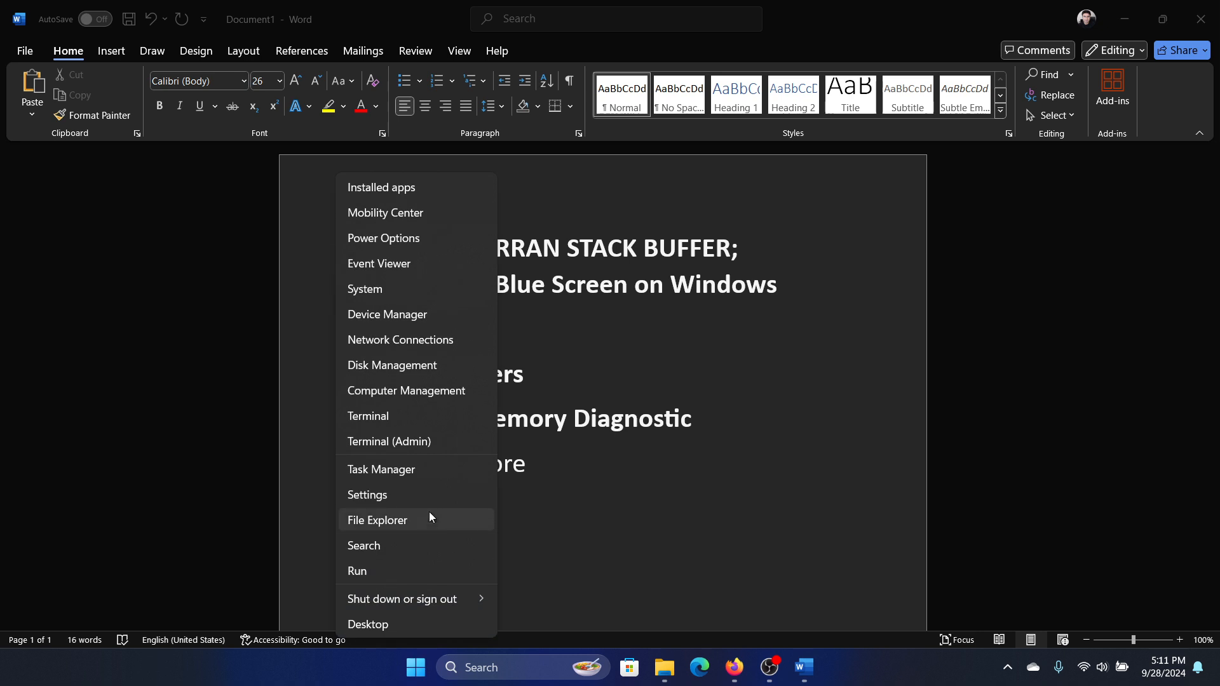
# Step: Go to Windows Update in Settings to check for optional driver updates
pyautogui.click(366, 494)
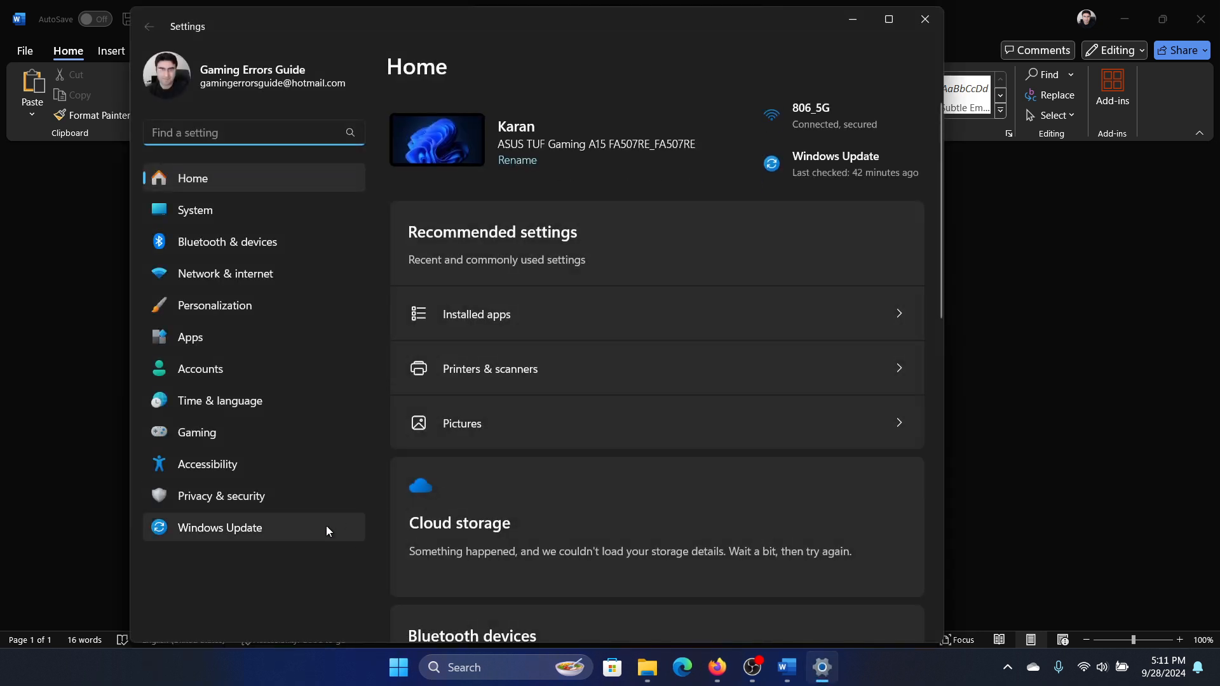
pyautogui.click(220, 528)
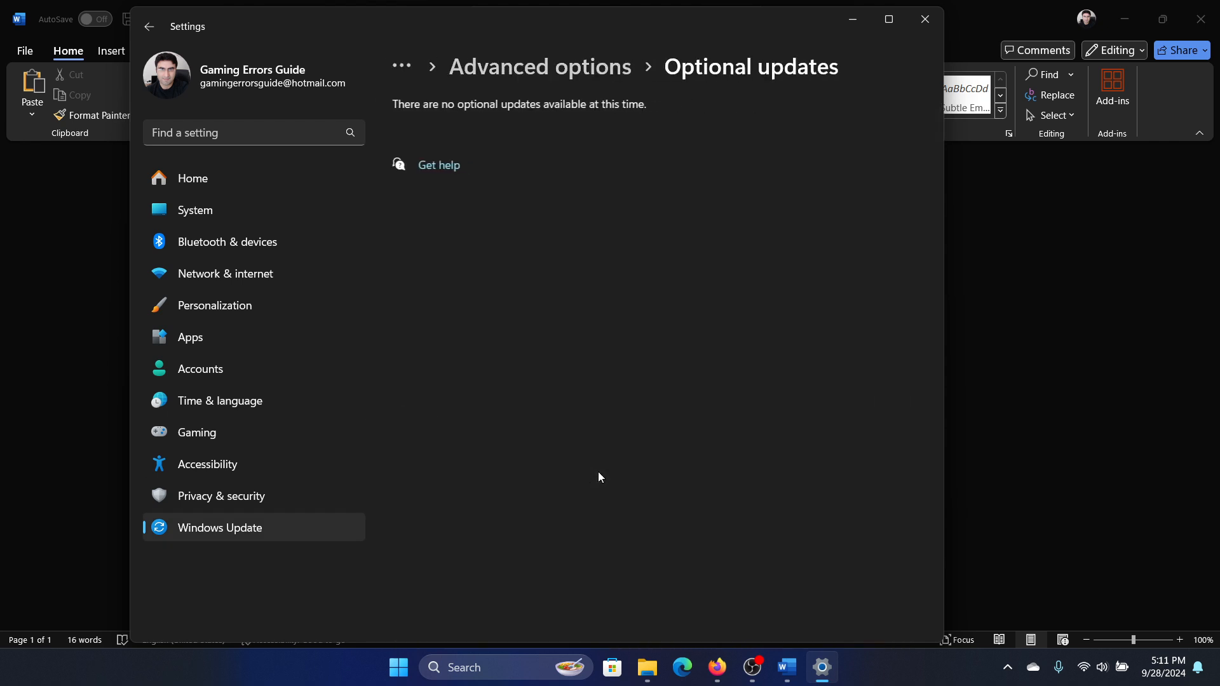
pyautogui.moveTo(932, 7)
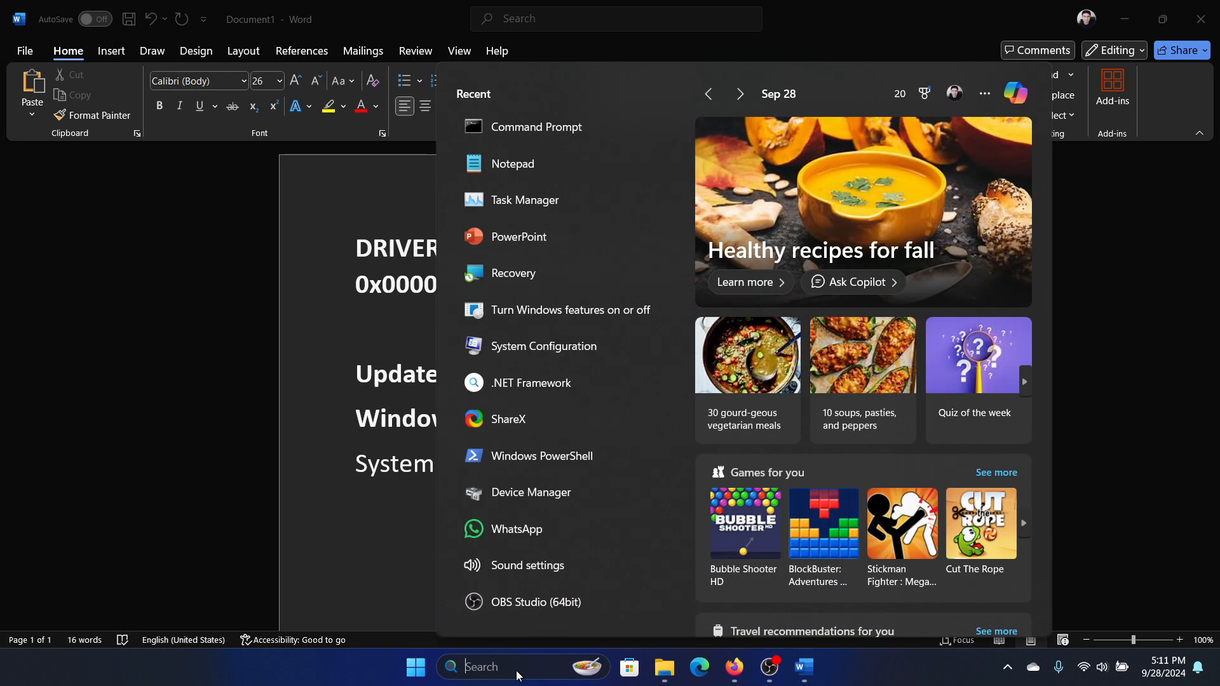
# Step: Search 'mem' to view Windows Memory Diagnostic's options, close it without a check, return to Word
pyautogui.write('mem')
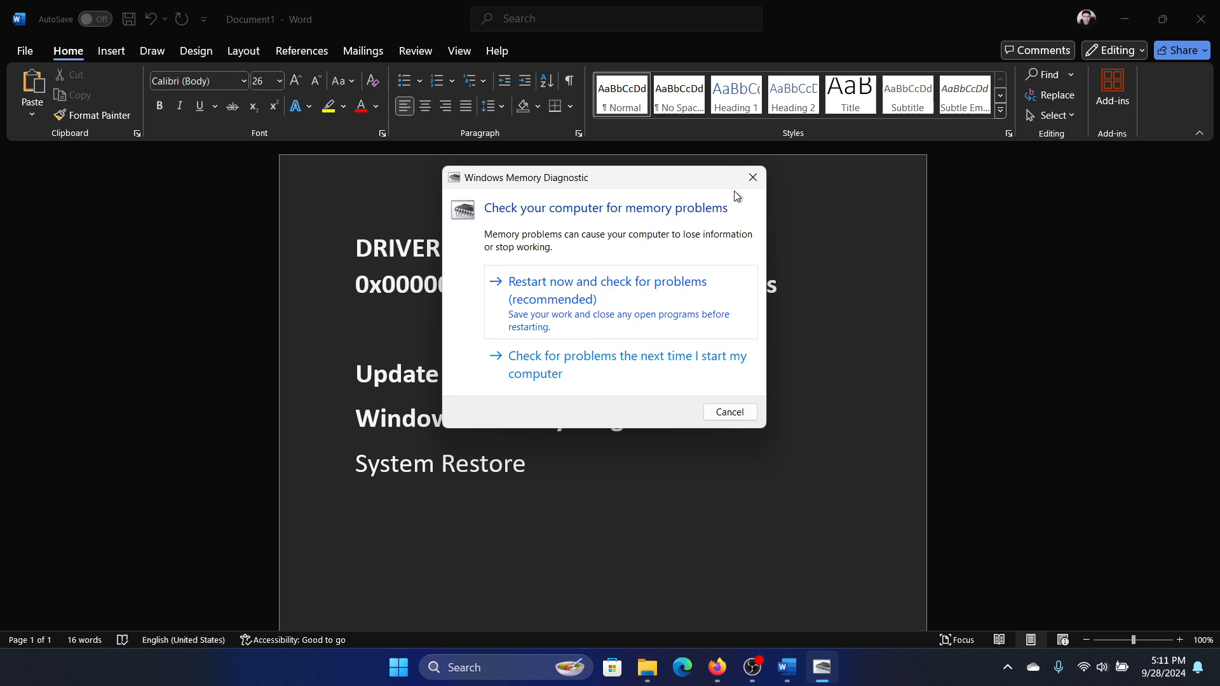
pyautogui.click(728, 412)
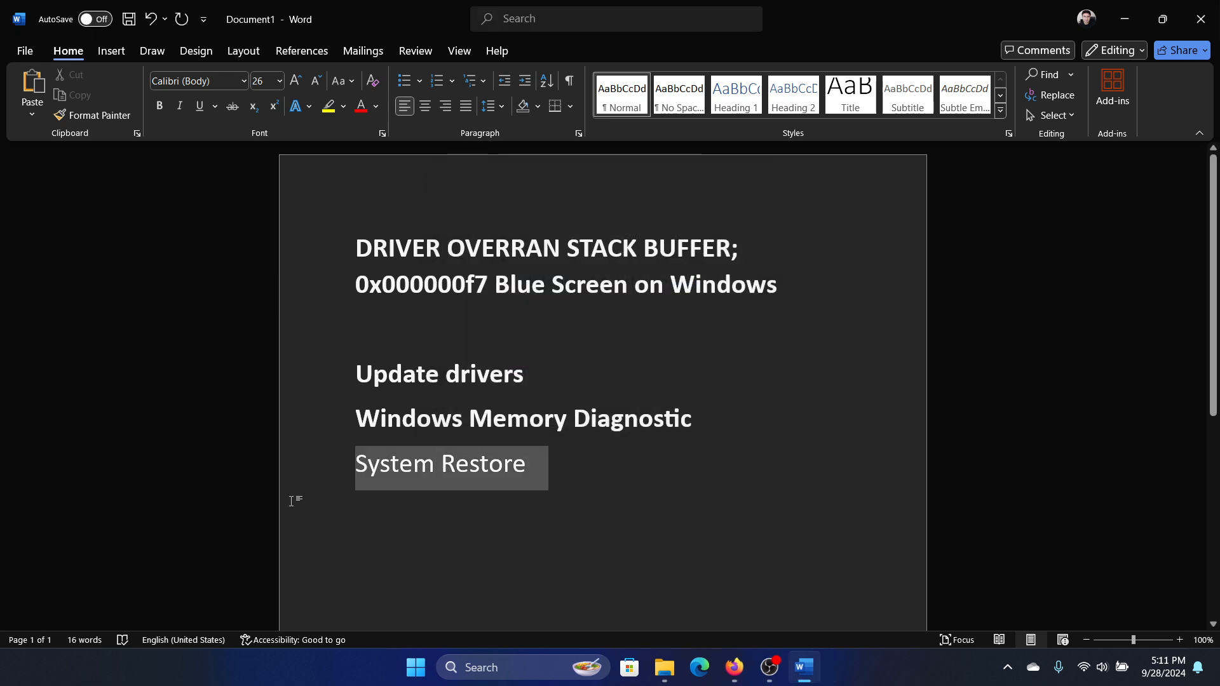
pyautogui.click(435, 463)
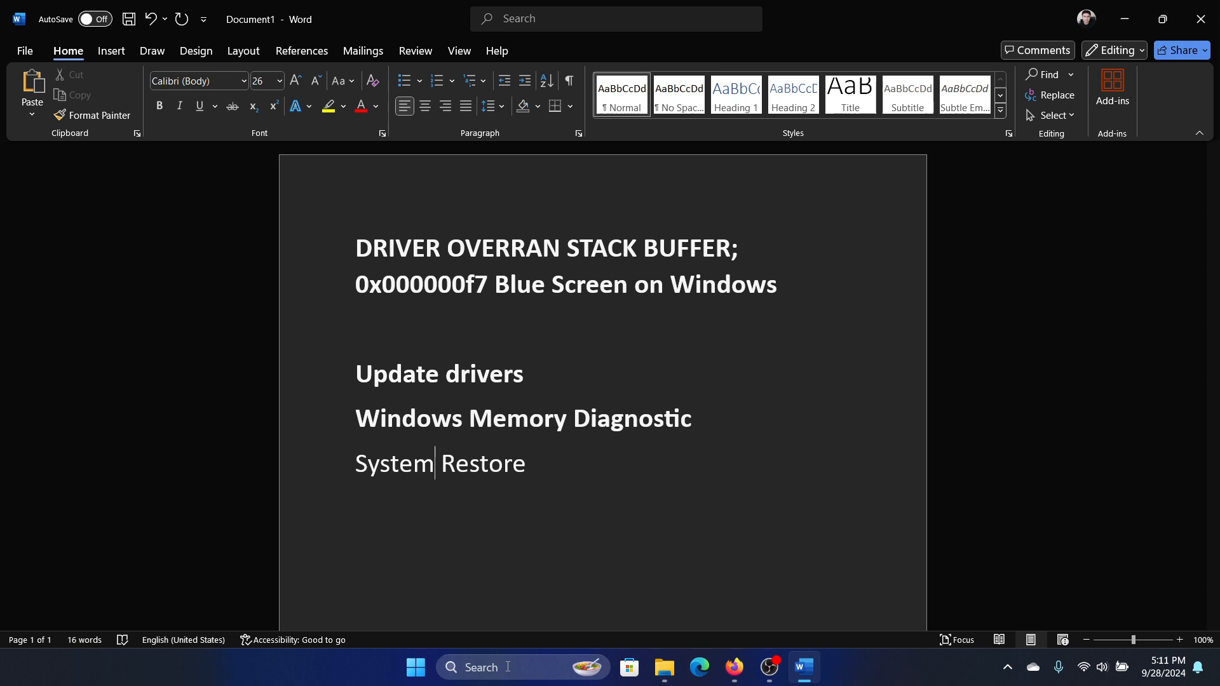
# Step: Search 'recovery', launch System Restore and continue past its restore-point list
pyautogui.write('recovery')
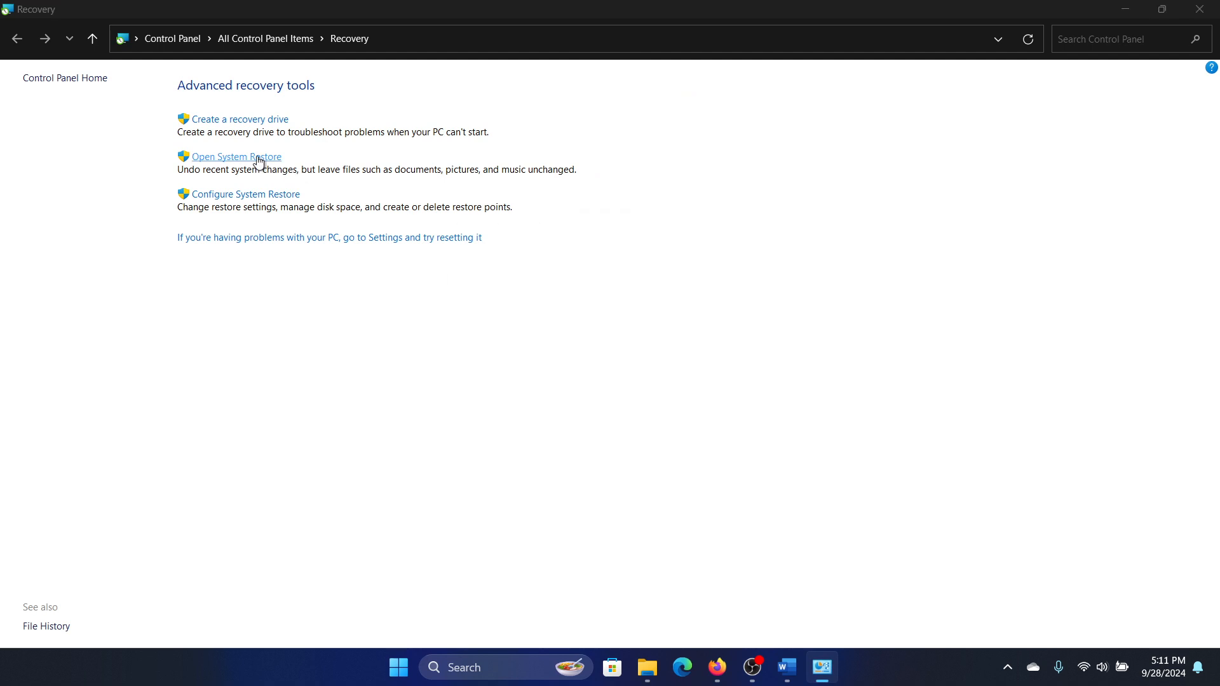
pyautogui.click(236, 156)
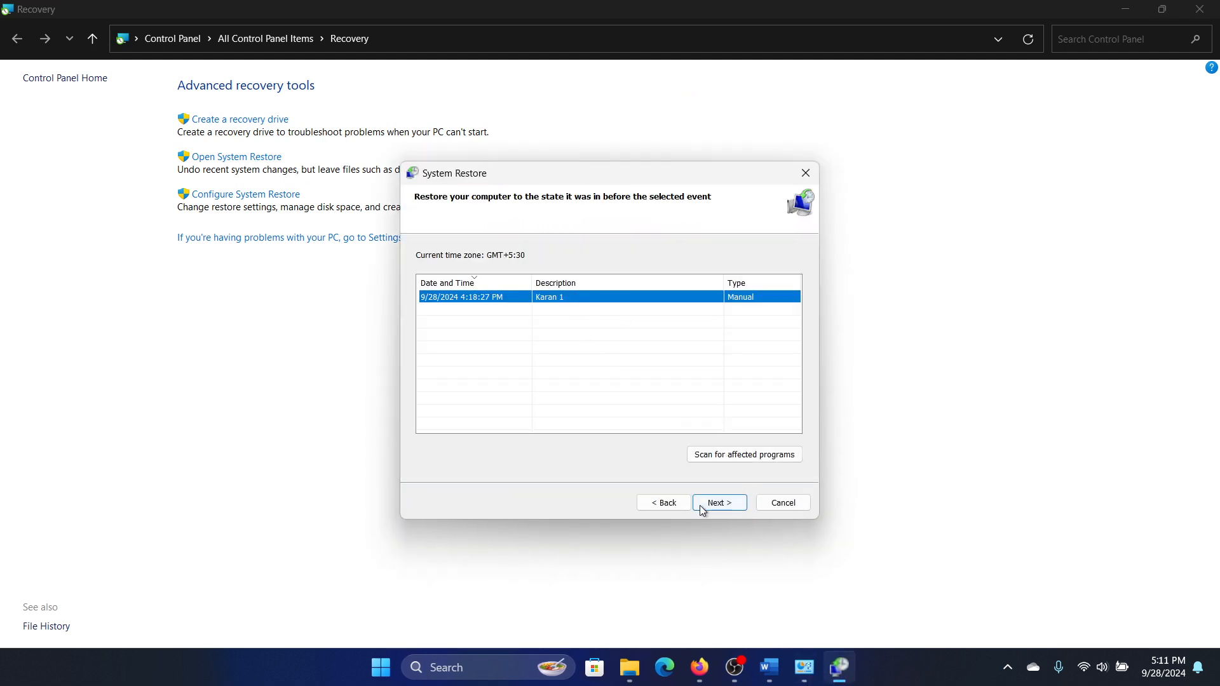
pyautogui.click(717, 502)
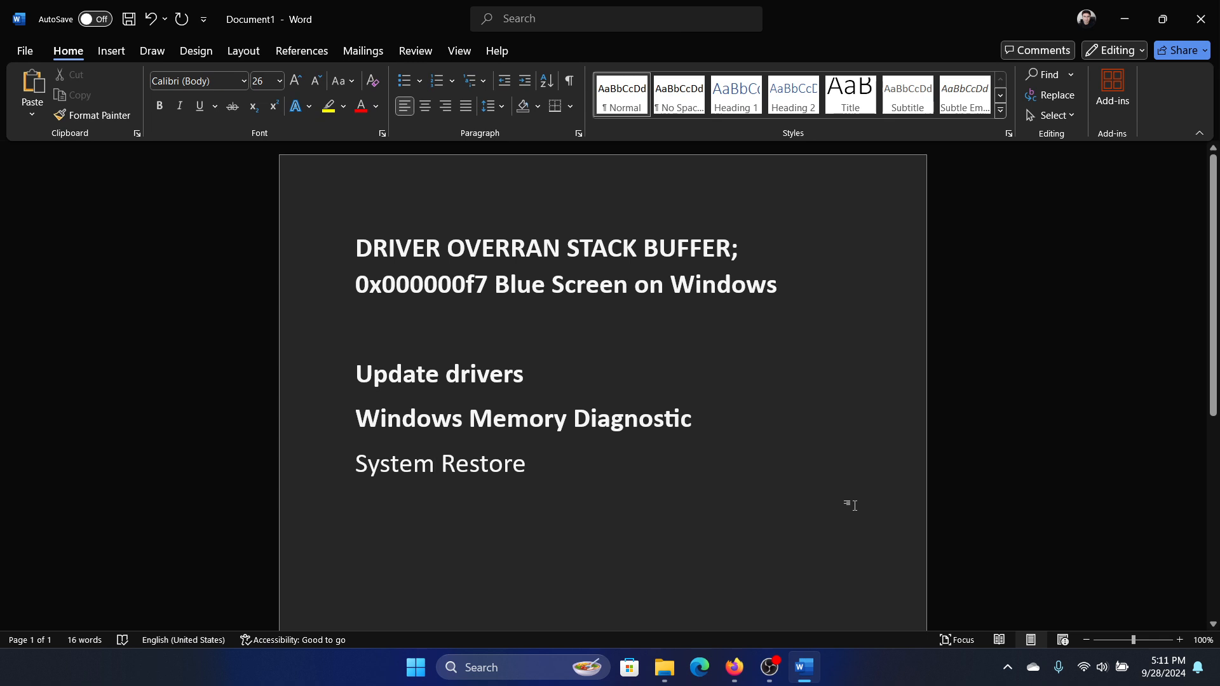
pyautogui.click(434, 463)
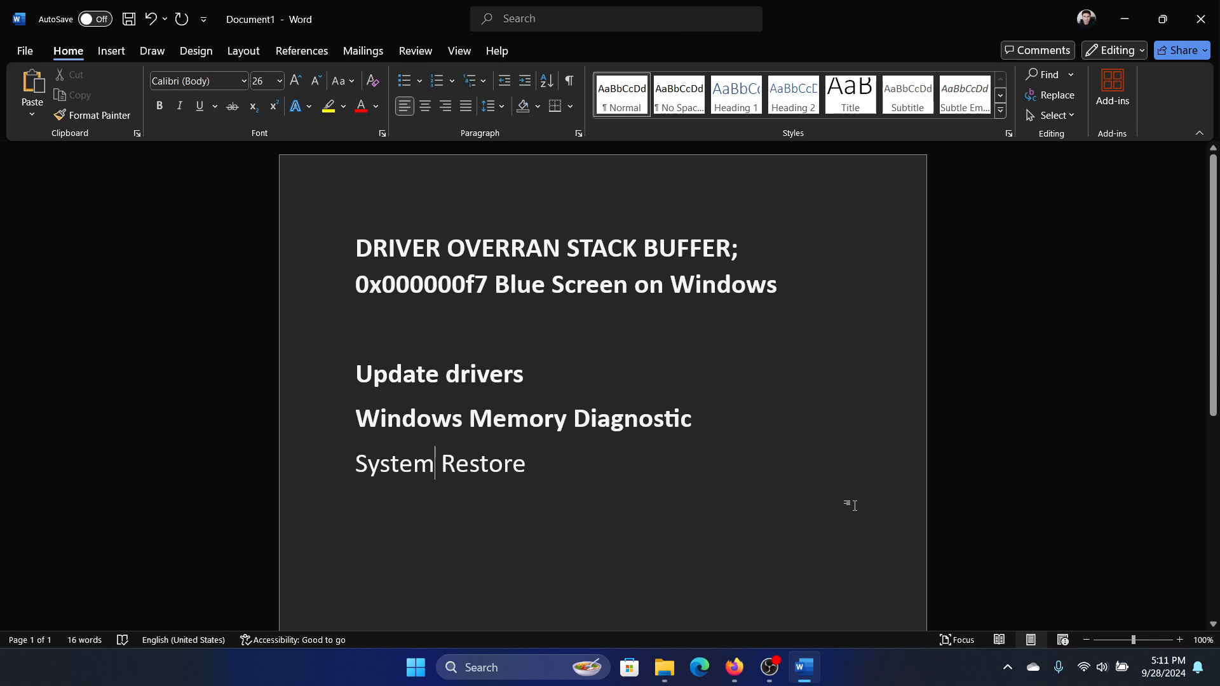